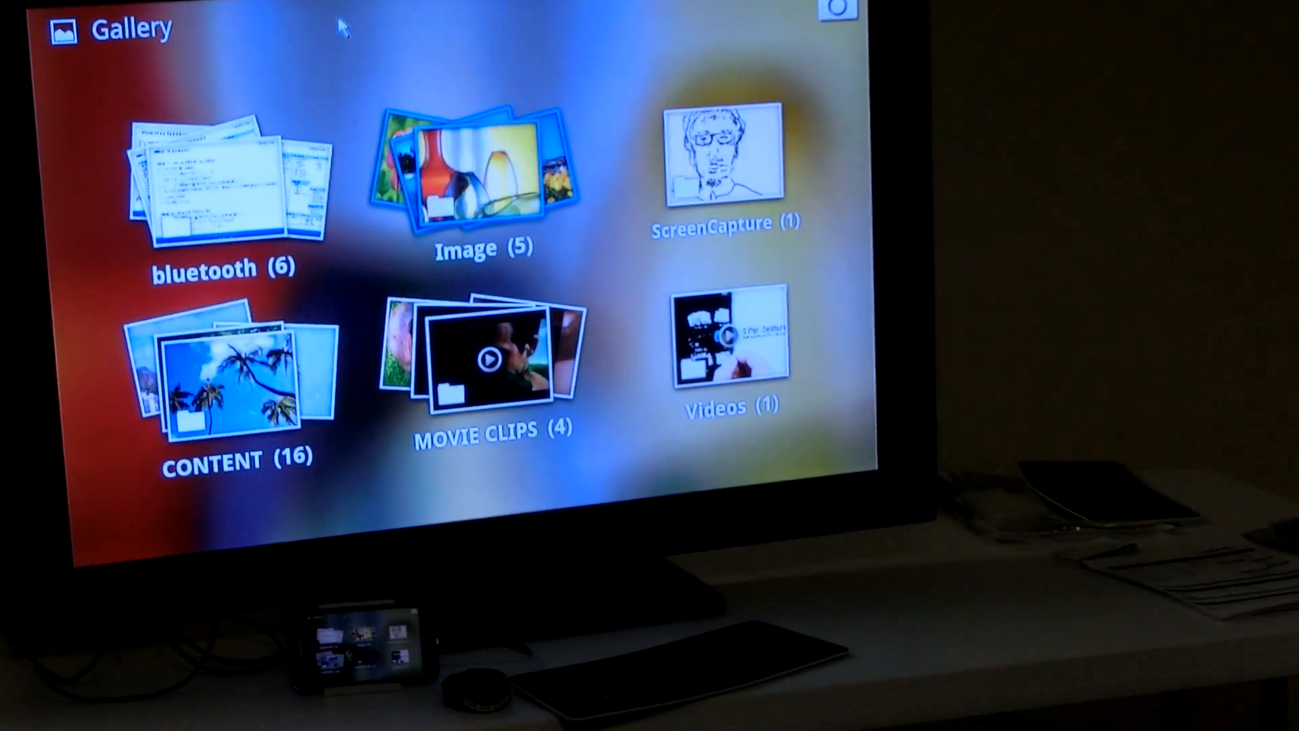
# Step: Open the MOVIE CLIPS album to show its four video thumbnails
pyautogui.click(491, 356)
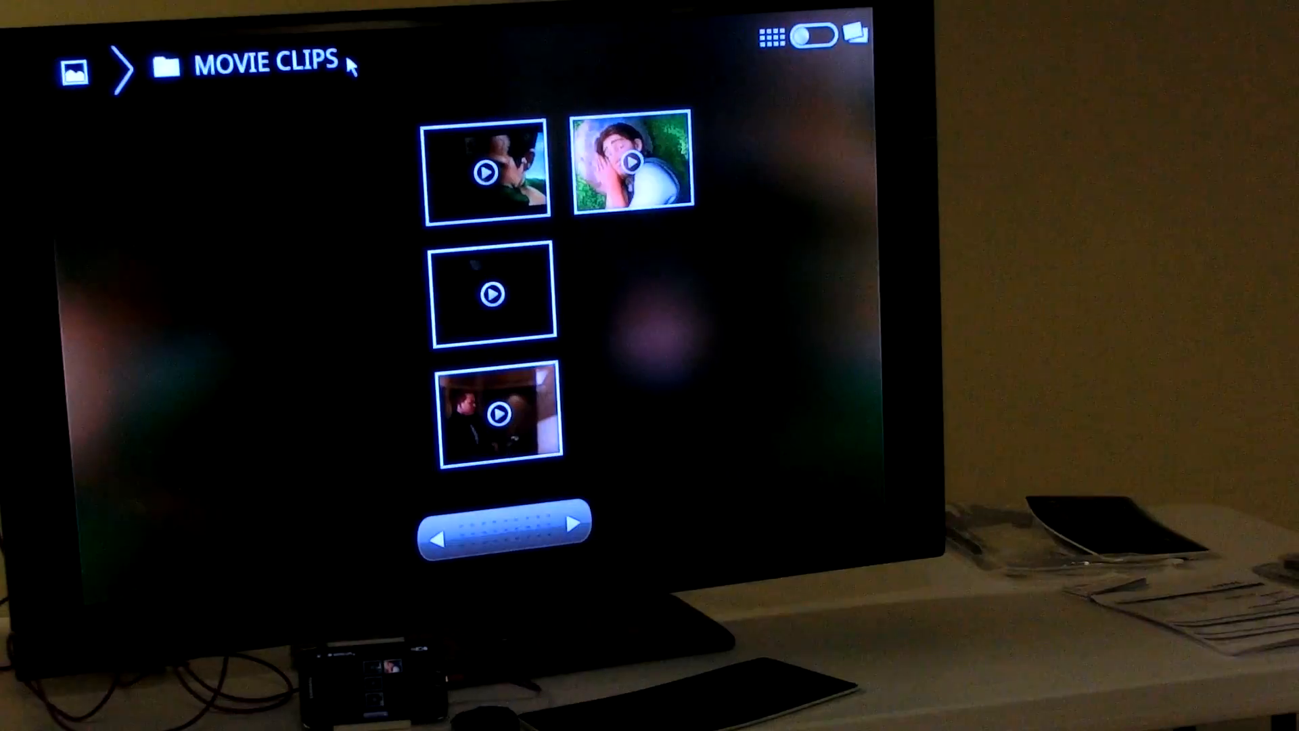